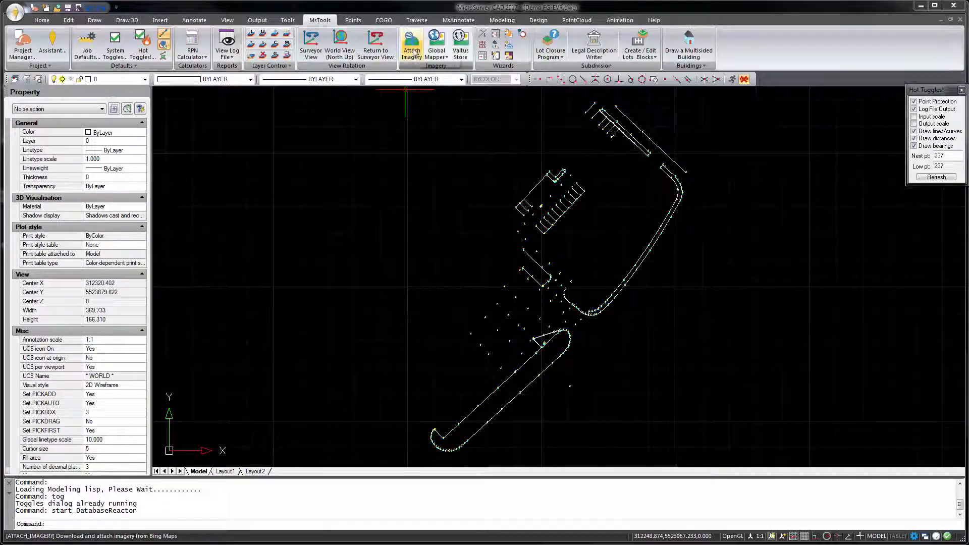
# Launch Attach Imagery from the MsTools ribbon, bringing up the Bing Maps imagery dialog.
pyautogui.click(410, 46)
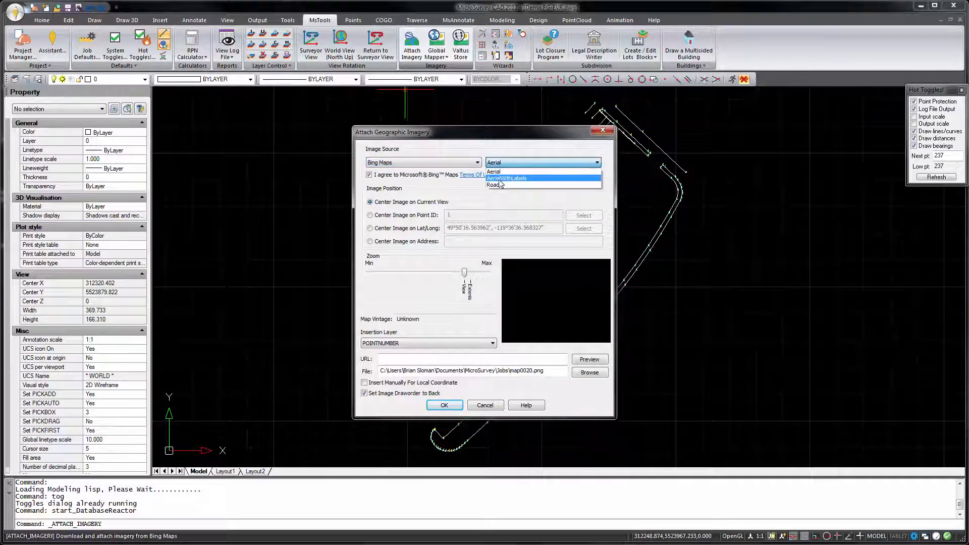
pyautogui.click(494, 172)
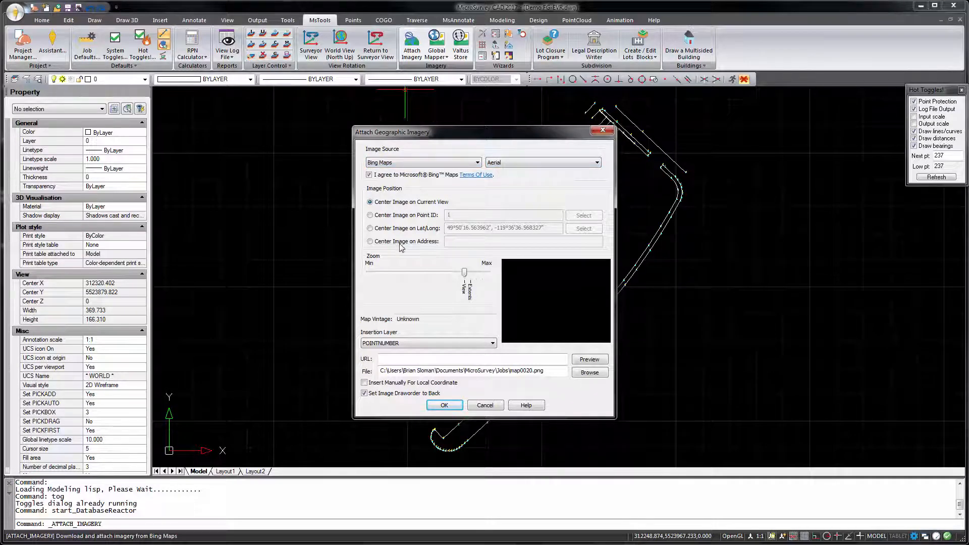
pyautogui.write('3500 Carrington Road,')
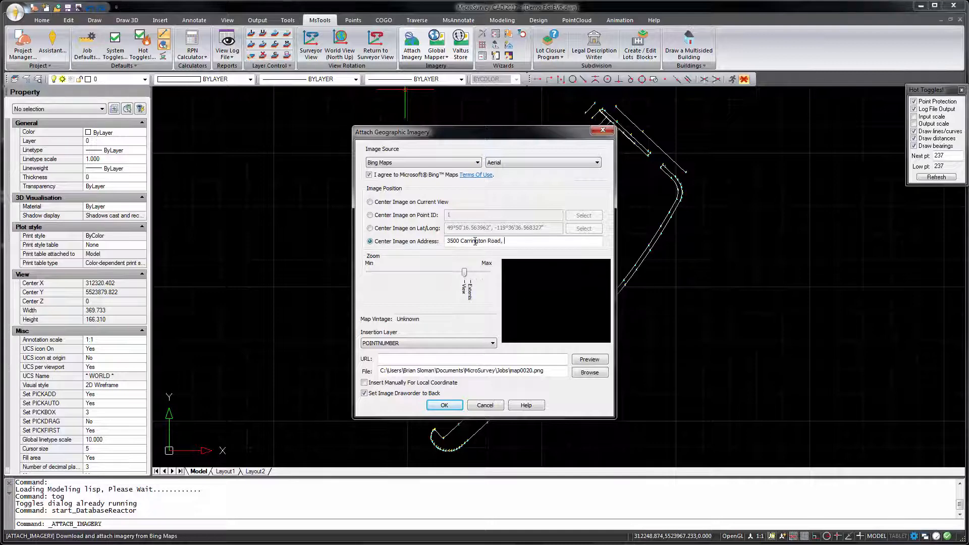
pyautogui.write('West Kelowna, BC, Canada')
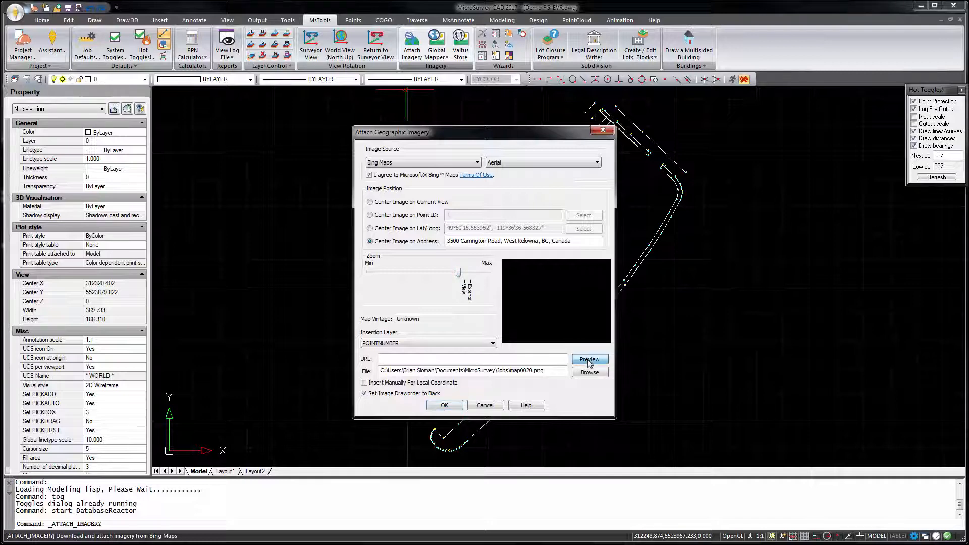
# Preview the site, raise the zoom for a closer view, and insert the aerial image beneath the linework.
pyautogui.click(588, 359)
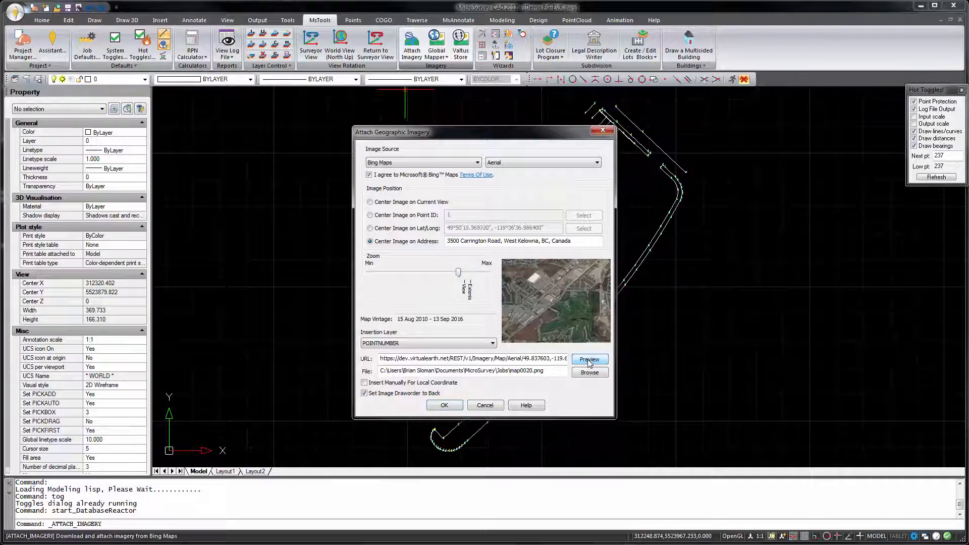
pyautogui.click(589, 359)
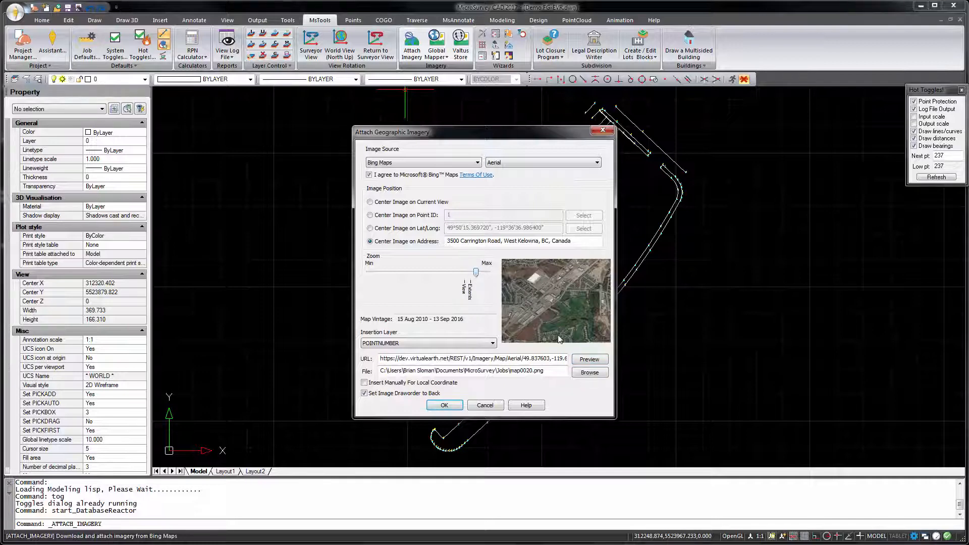
pyautogui.click(589, 359)
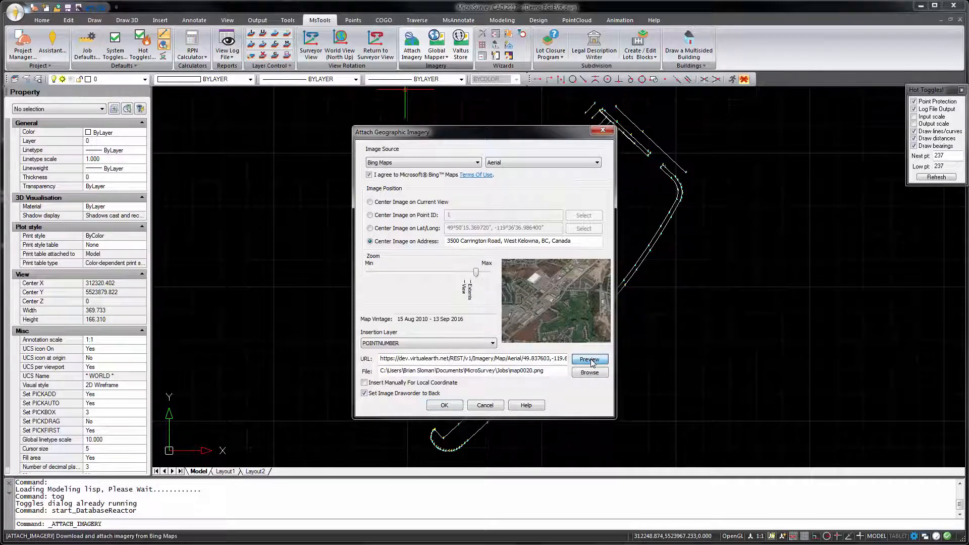
pyautogui.click(588, 359)
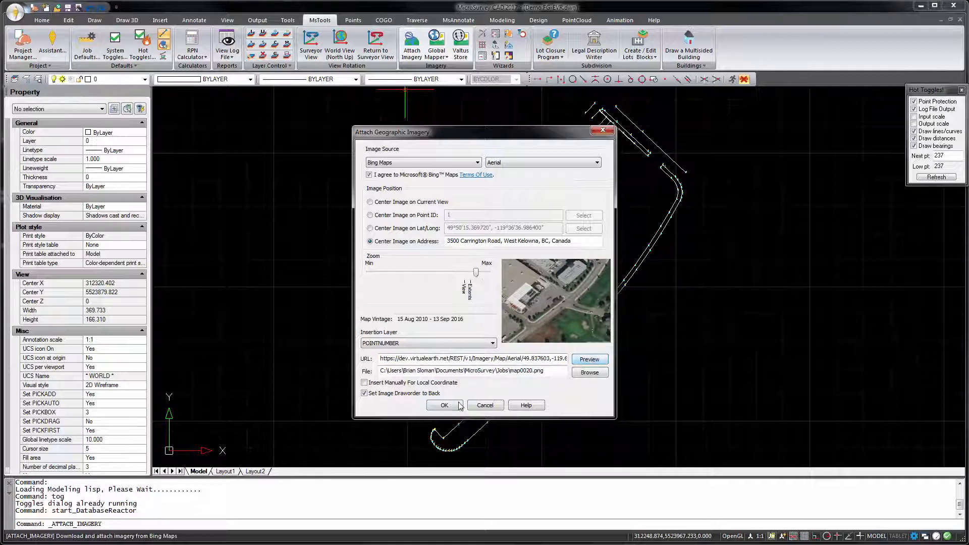
pyautogui.click(444, 405)
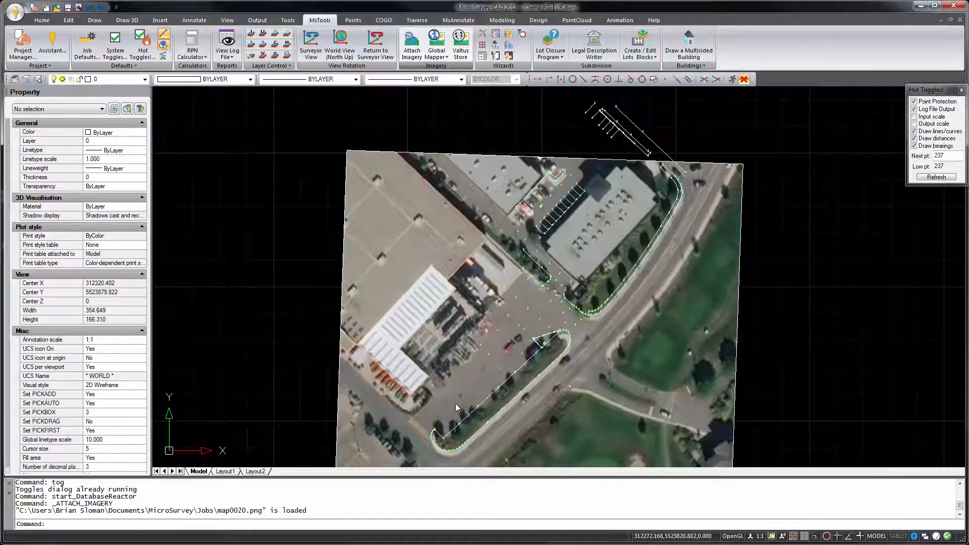